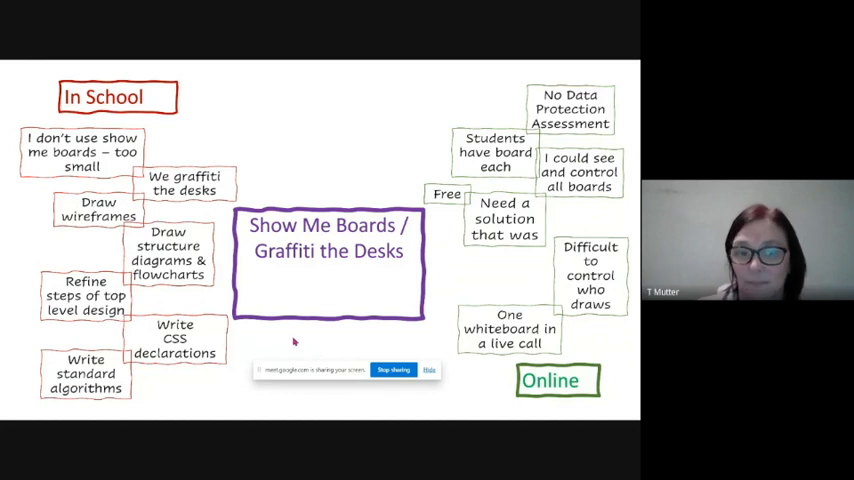
Step: Leave the Meet details panel and bring up the Whiteboard.fi room with its join QR code
key(Right)
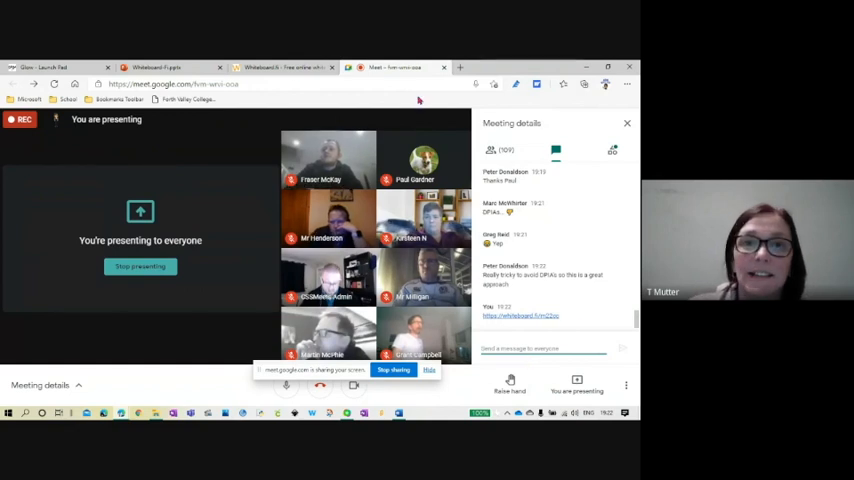
click(284, 68)
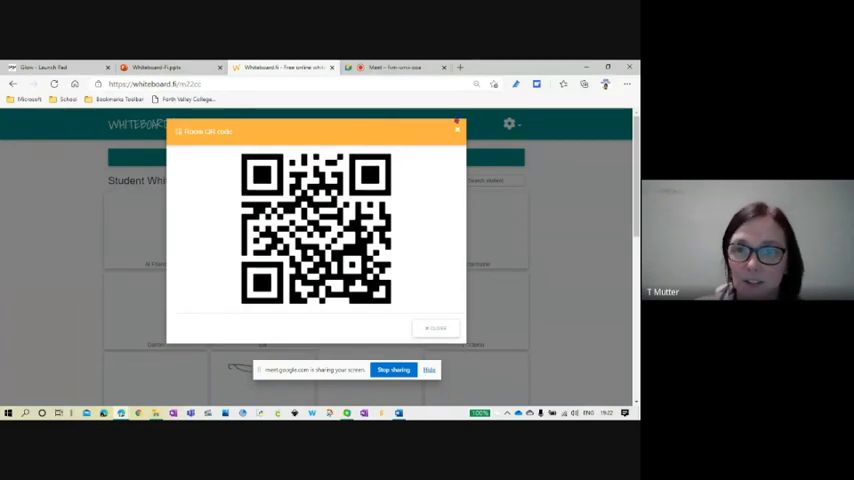
Step: Dismiss the QR code, review the 'Hi' prompt board, then hide it to see student boards
click(458, 128)
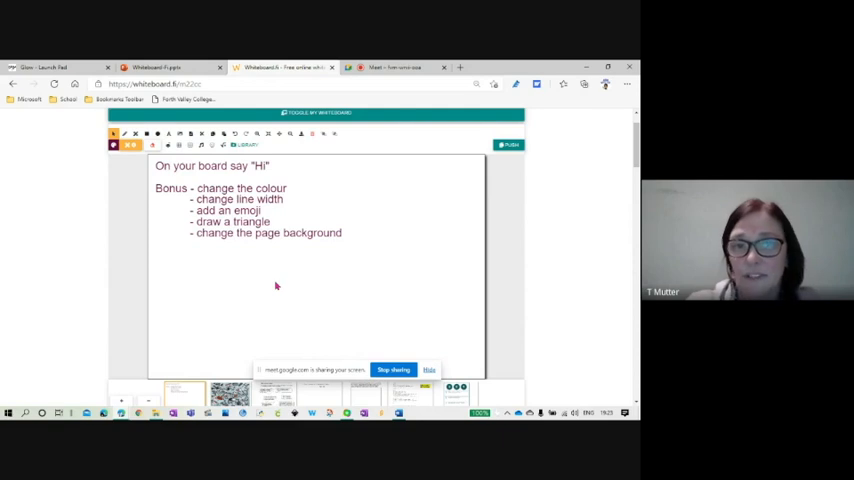
scroll(down, 3)
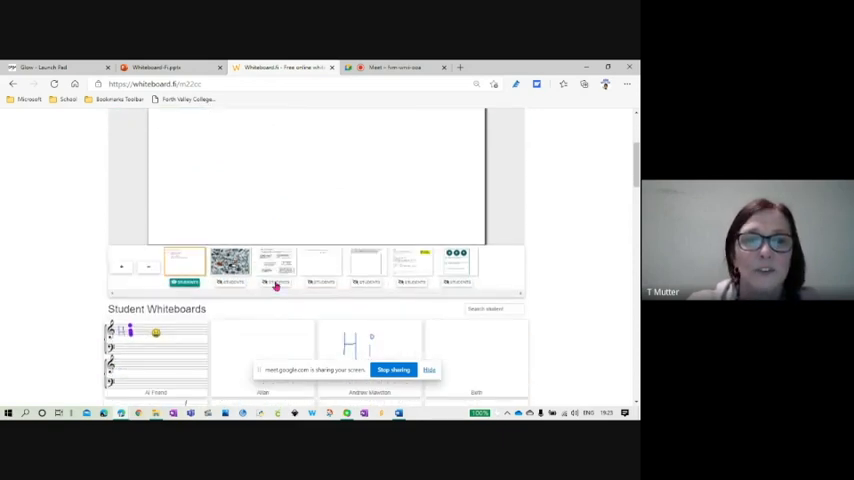
scroll(down, 3)
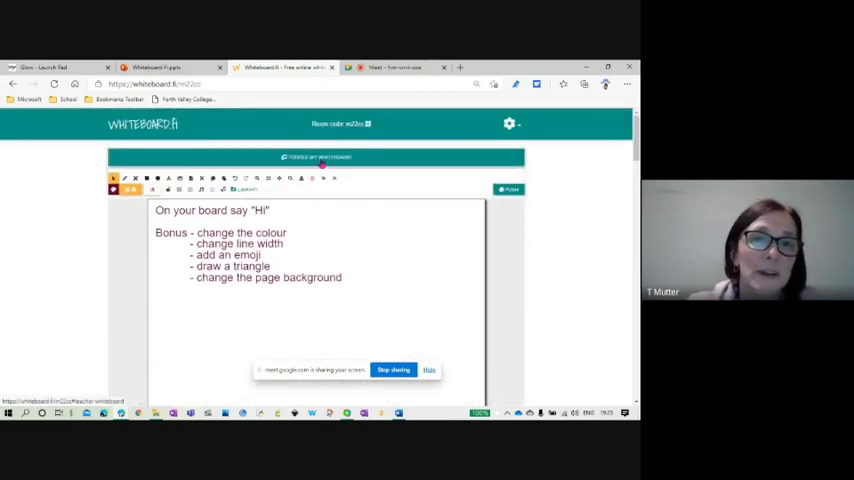
click(316, 156)
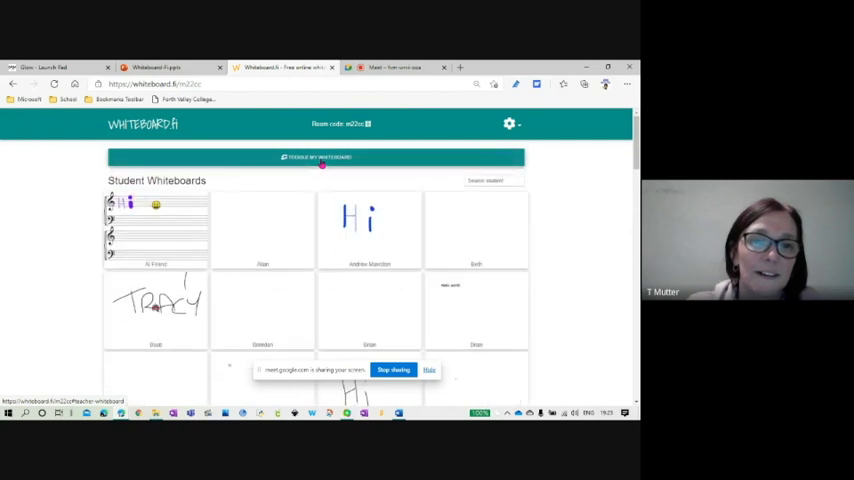
scroll(down, 3)
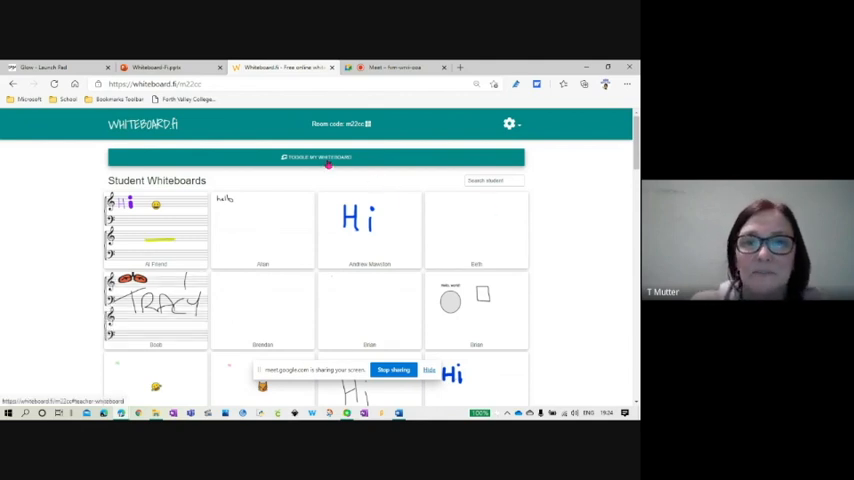
click(316, 156)
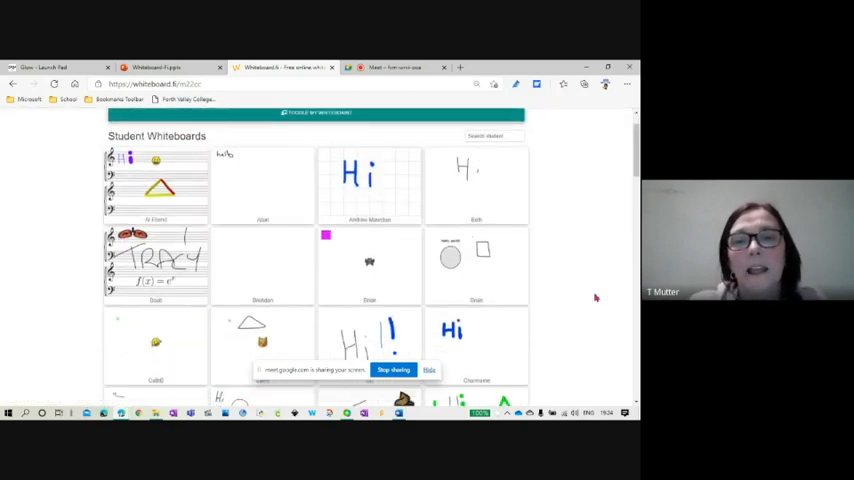
scroll(down, 3)
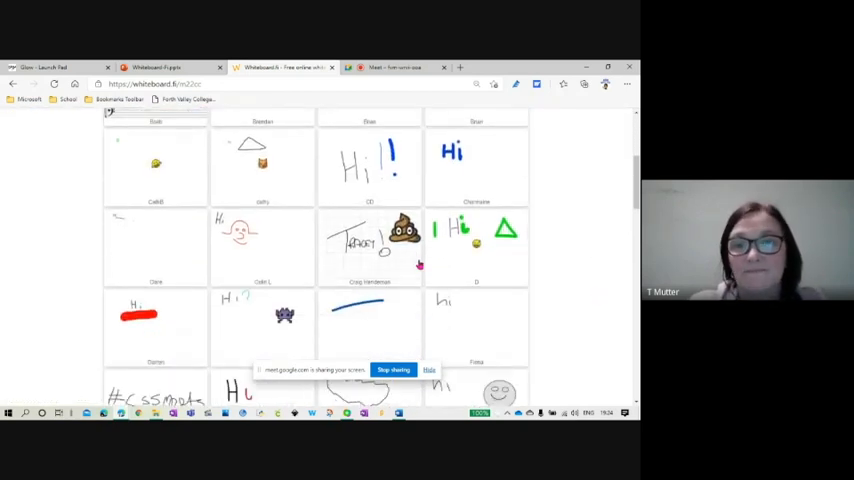
click(368, 244)
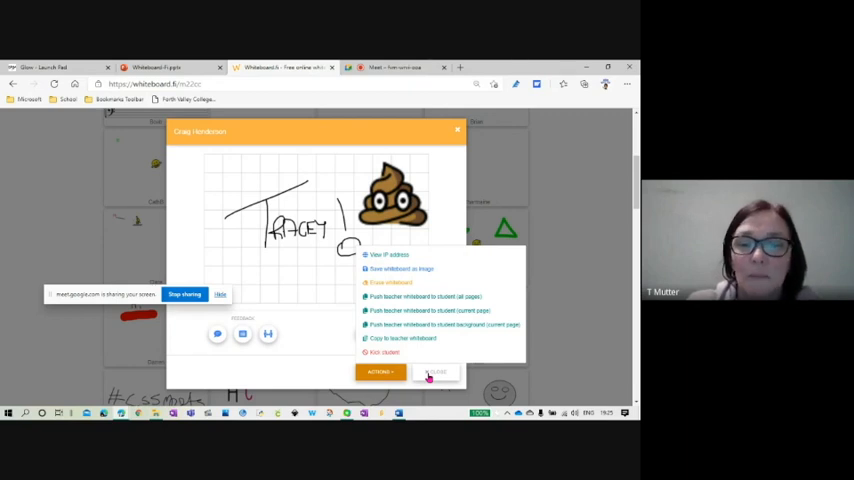
click(456, 130)
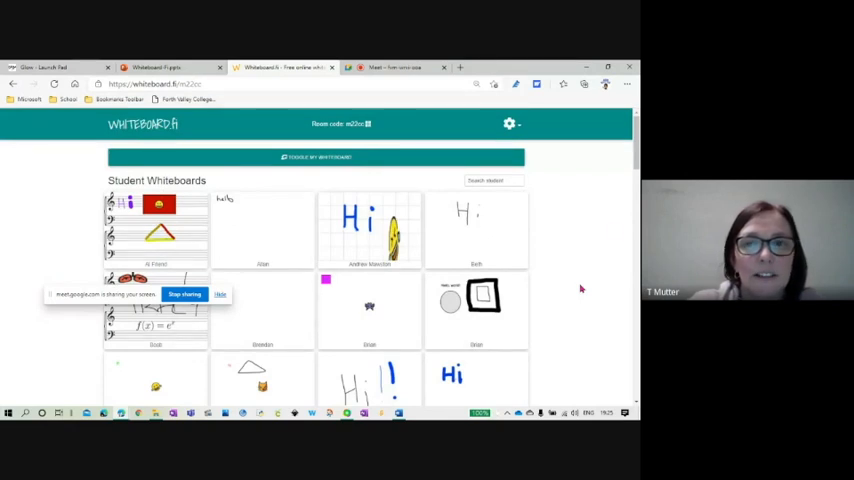
Step: Explore the room settings gear menu twice, restoring the teacher's 'Hi' prompt board to view
click(508, 124)
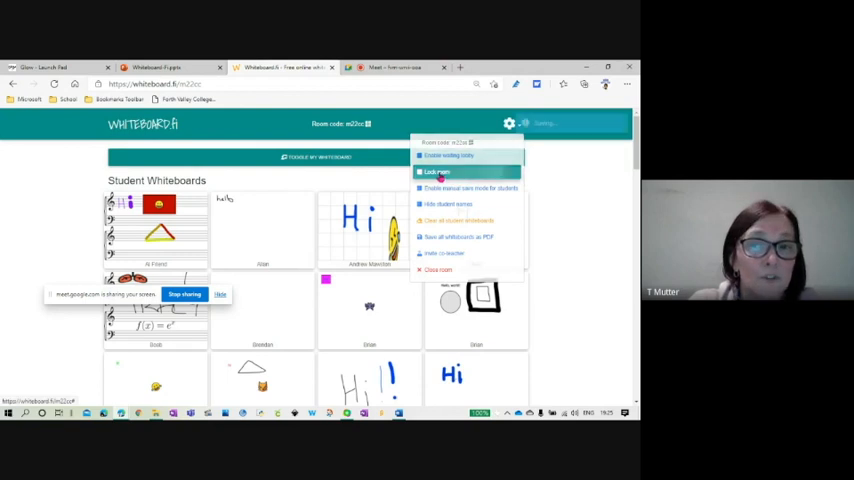
click(440, 172)
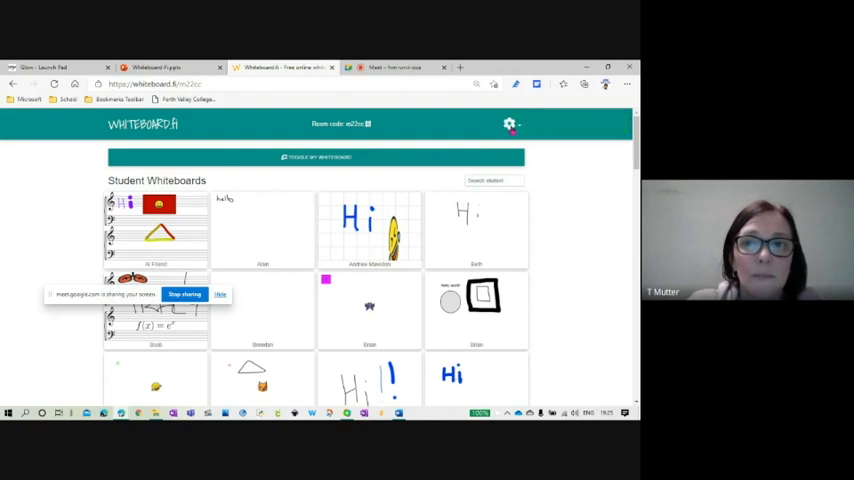
click(508, 122)
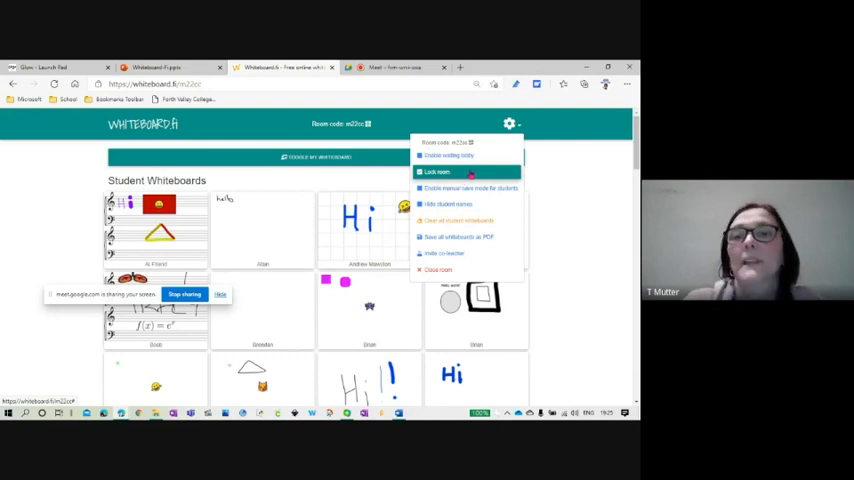
click(440, 172)
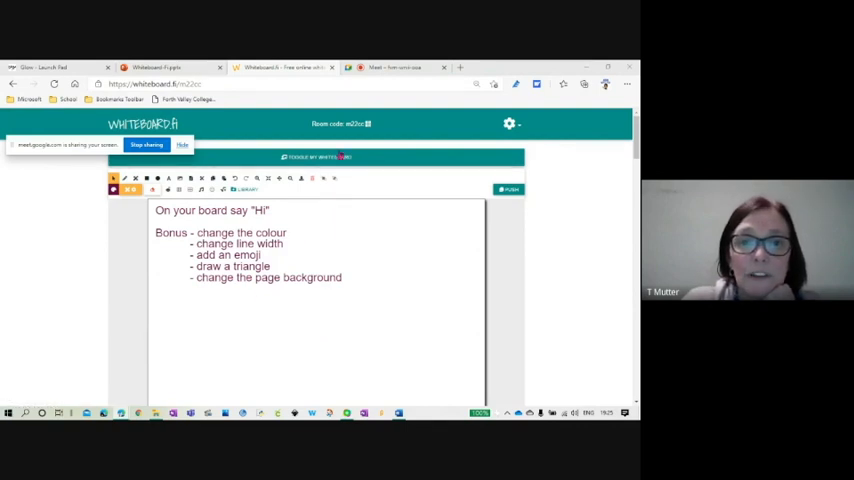
Step: Toggle the teacher board back on and set the doodle illustration as its page background
click(318, 156)
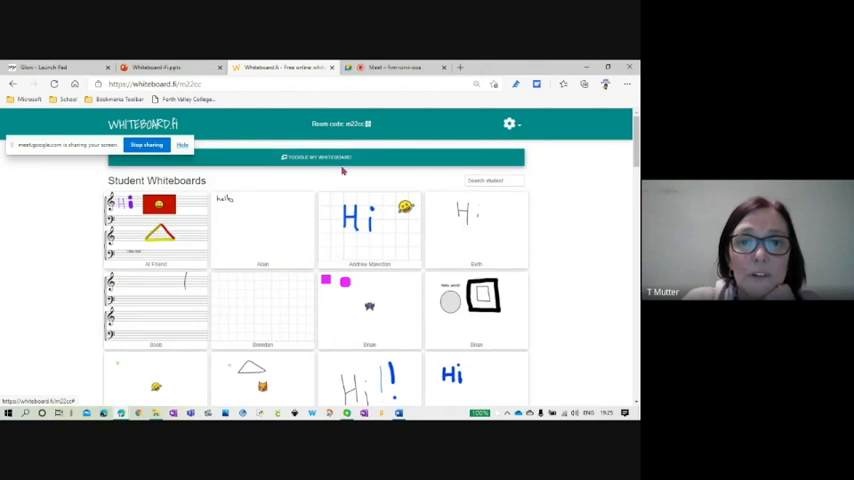
click(320, 156)
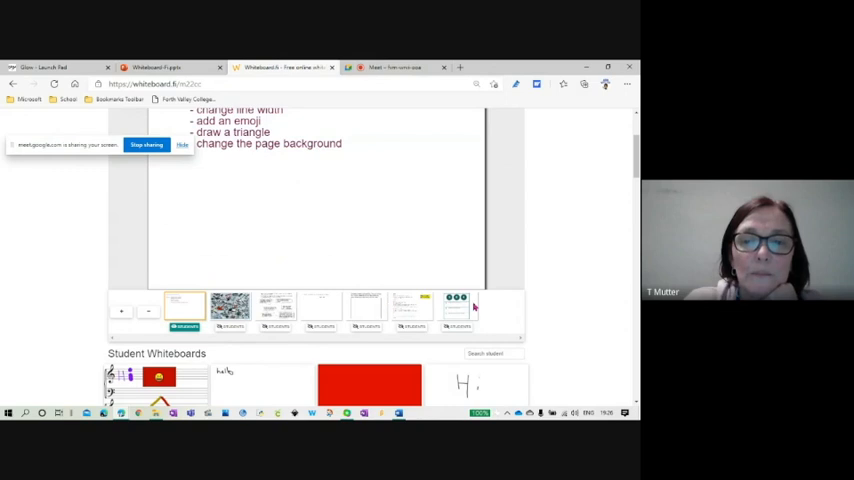
mouse_move(222, 336)
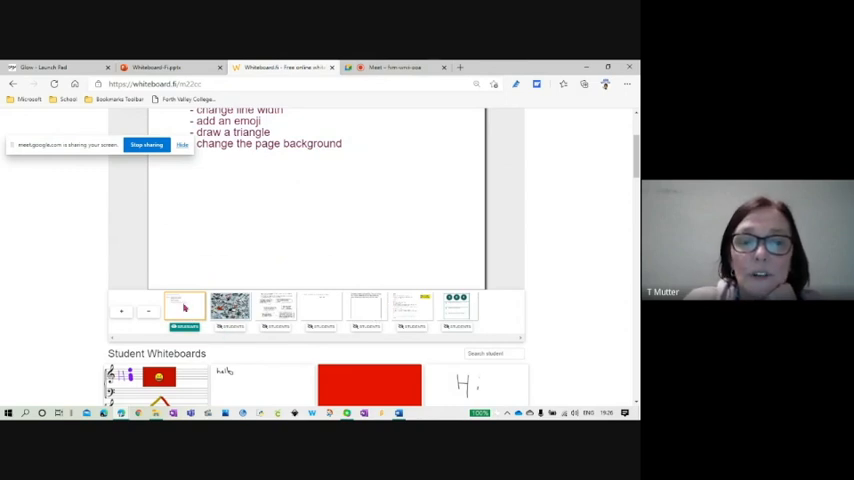
click(230, 308)
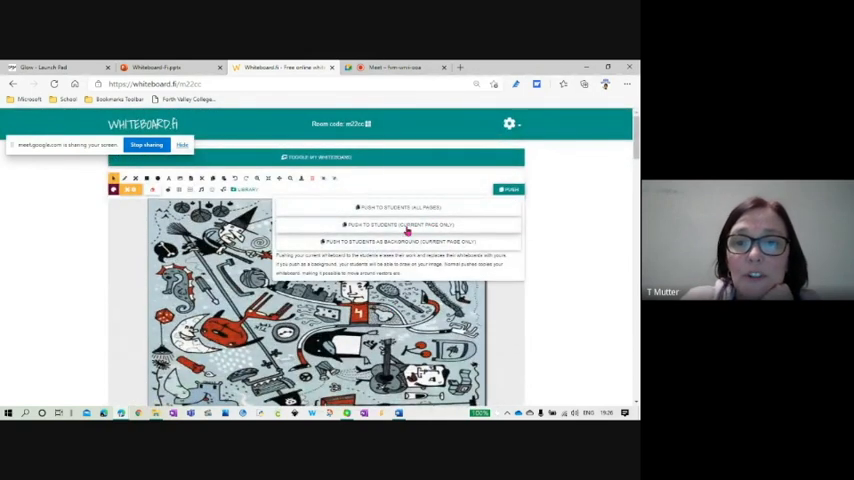
Step: Push the doodle background to all students and check their boards now show it
click(408, 224)
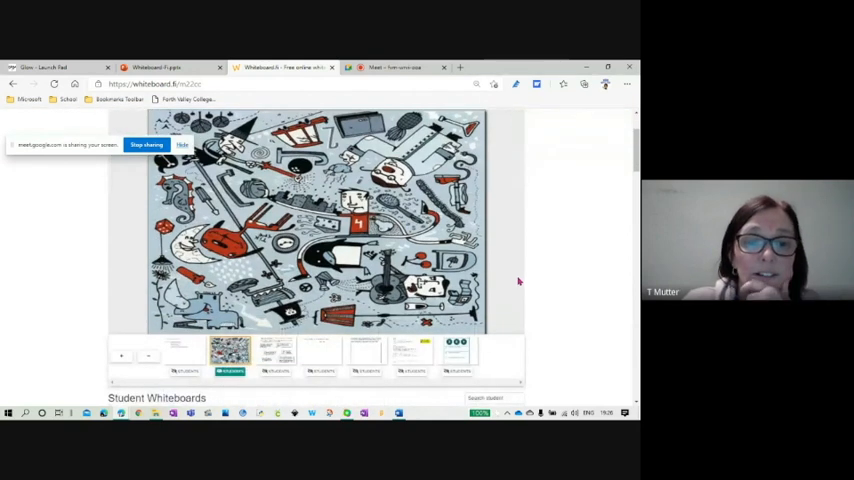
scroll(down, 3)
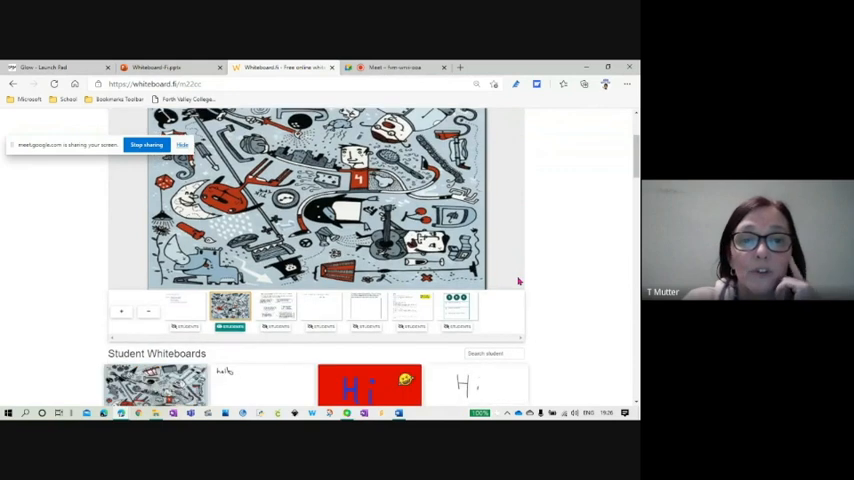
scroll(down, 3)
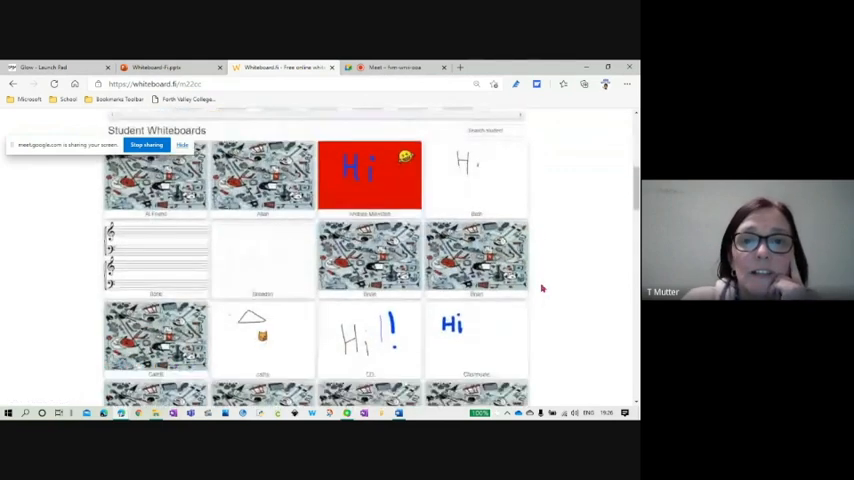
scroll(down, 3)
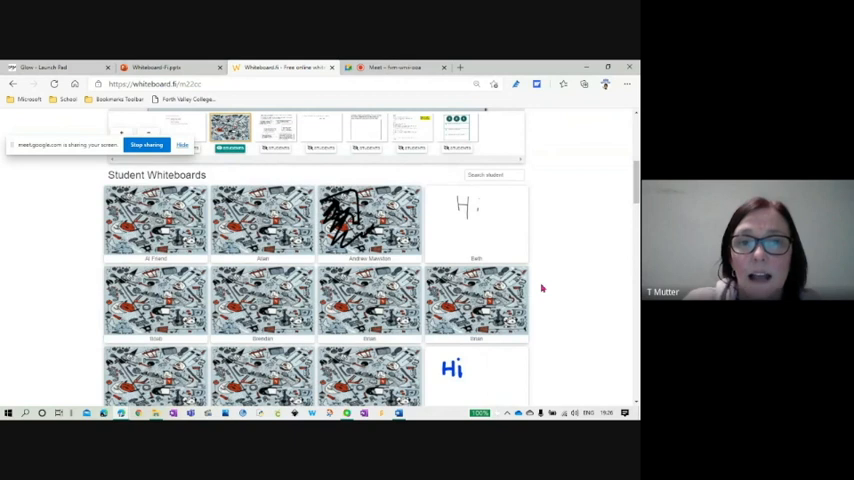
scroll(down, 3)
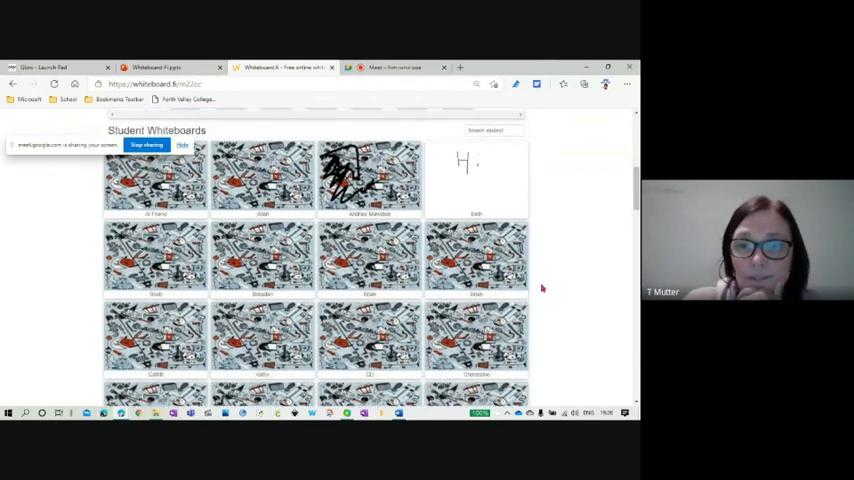
Step: Push the teacher whiteboard to the holdout student still showing 'Hi', keeping the current page
scroll(down, 3)
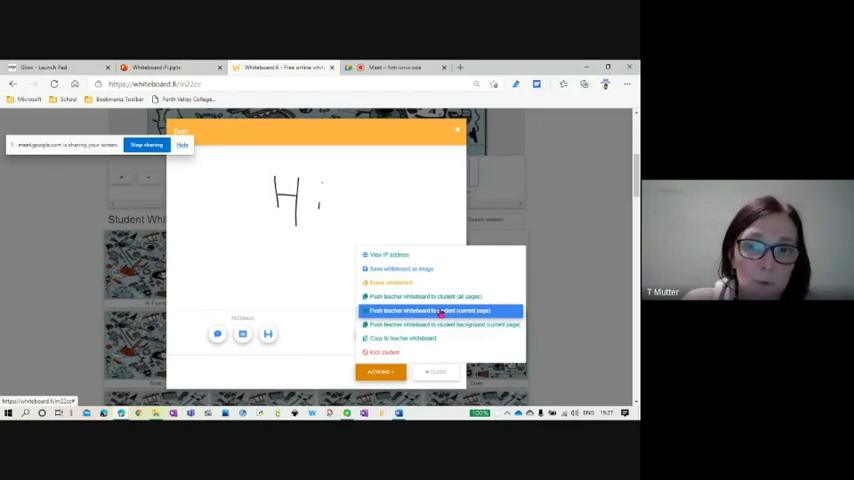
click(436, 310)
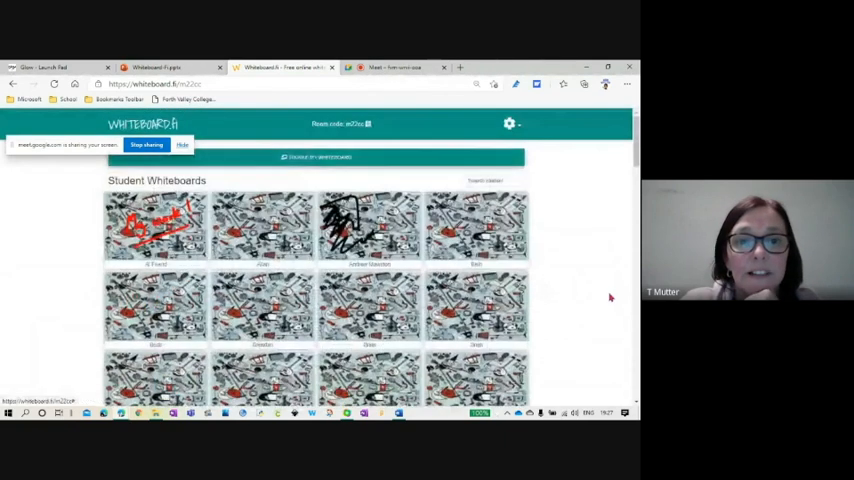
Step: Scroll through the Student Whiteboards grid and back toward the teacher's doodle board
scroll(down, 3)
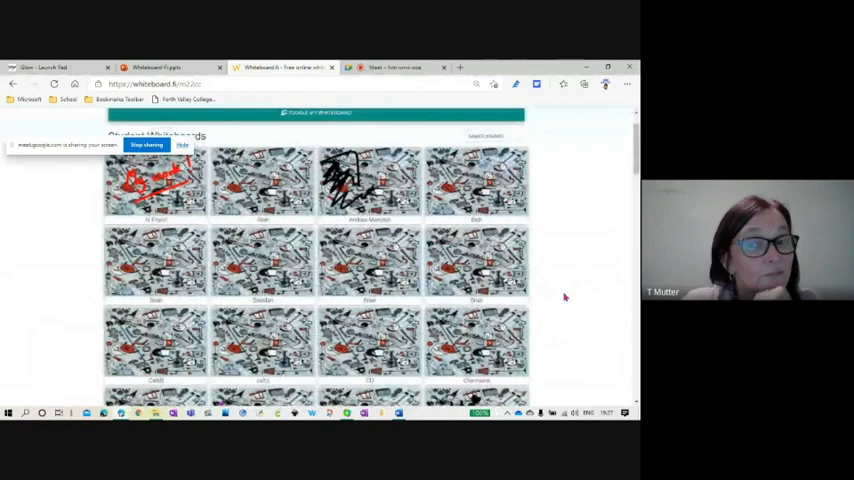
scroll(down, 3)
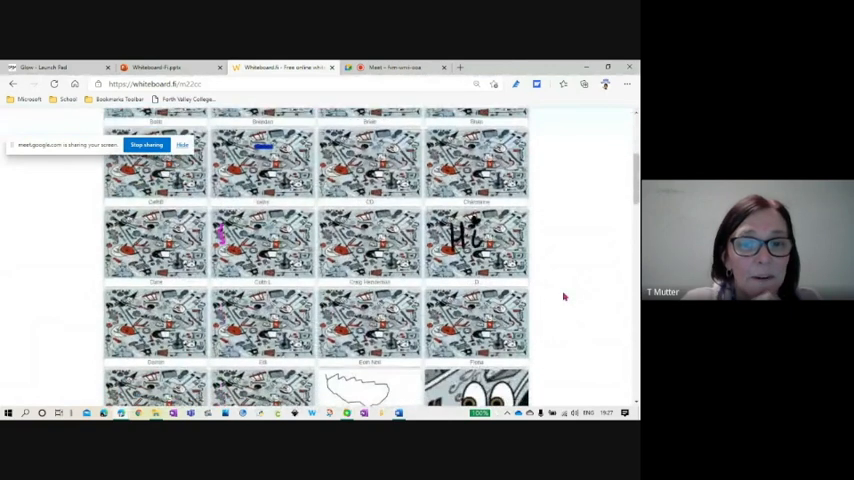
scroll(up, 3)
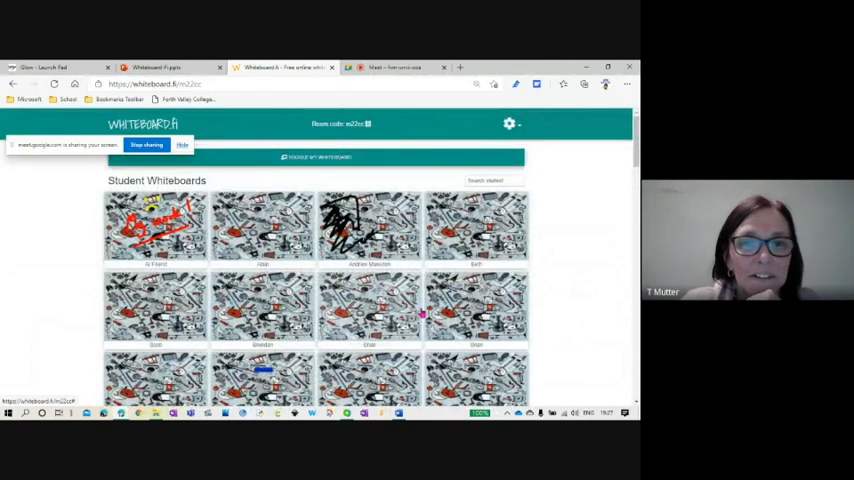
scroll(down, 3)
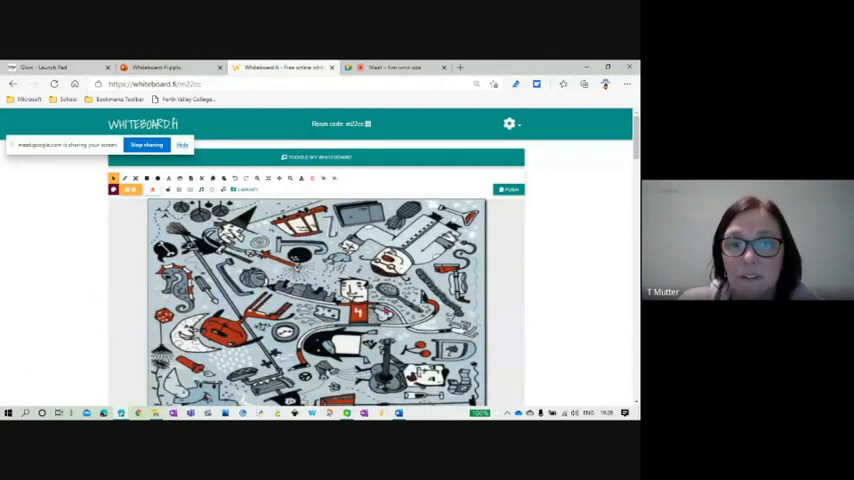
Step: Look over the drawing tools and bring the page thumbnail strip below the board into view
click(508, 188)
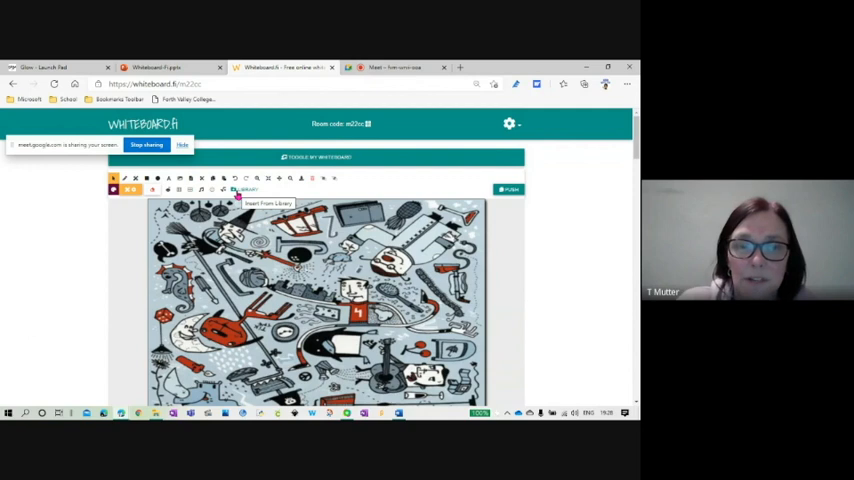
mouse_move(544, 284)
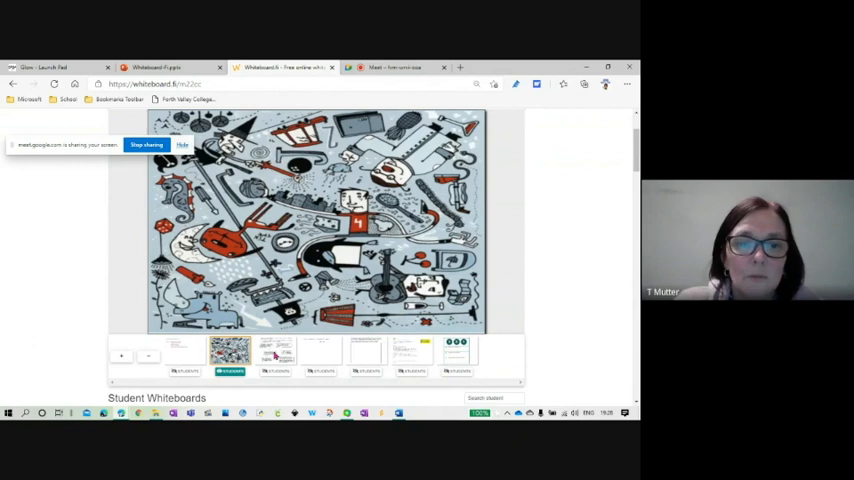
Step: Step through the speech-bubble and binary-to-denary pages, landing on the bank loan design page
click(276, 350)
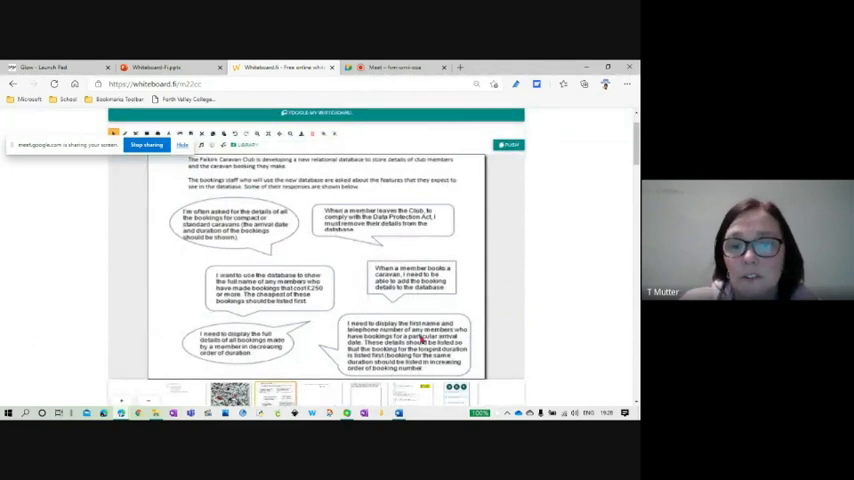
click(508, 144)
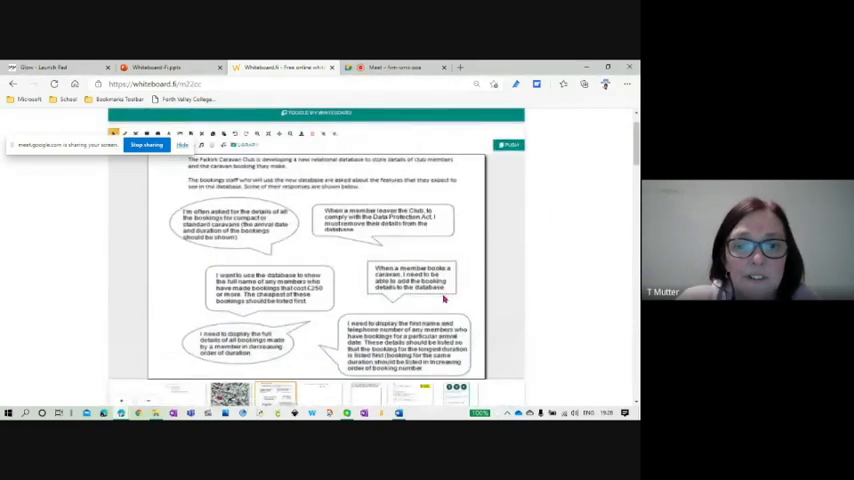
click(368, 350)
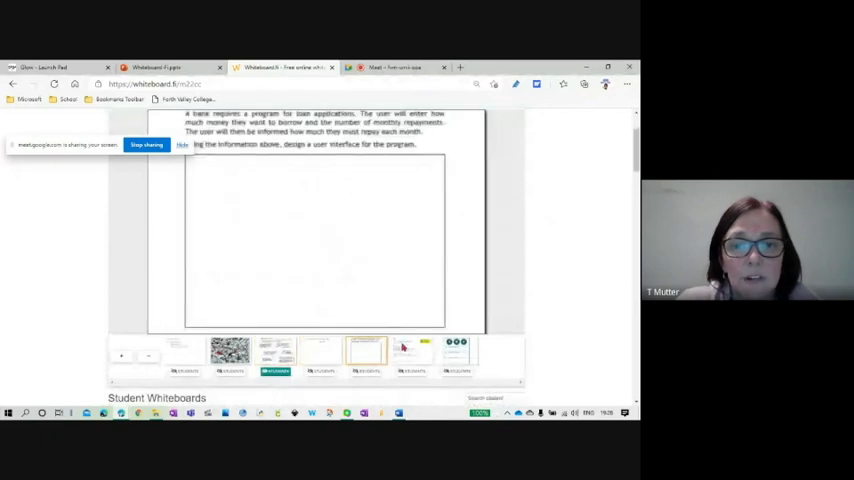
click(320, 350)
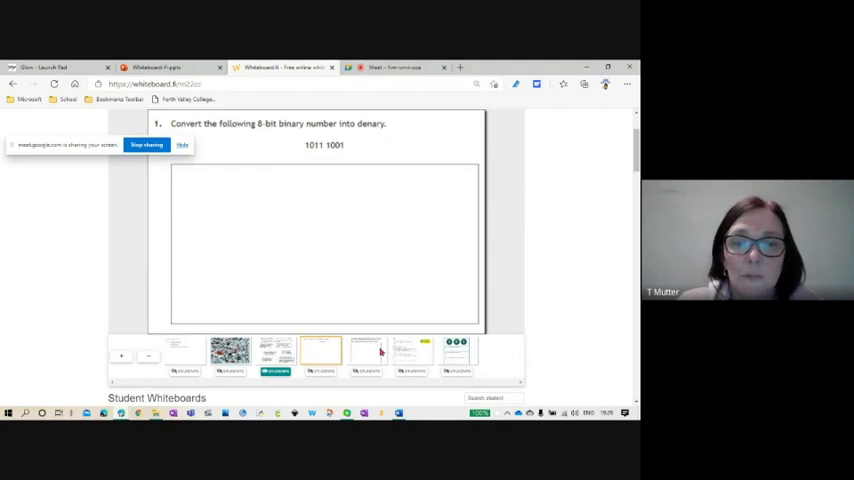
click(364, 350)
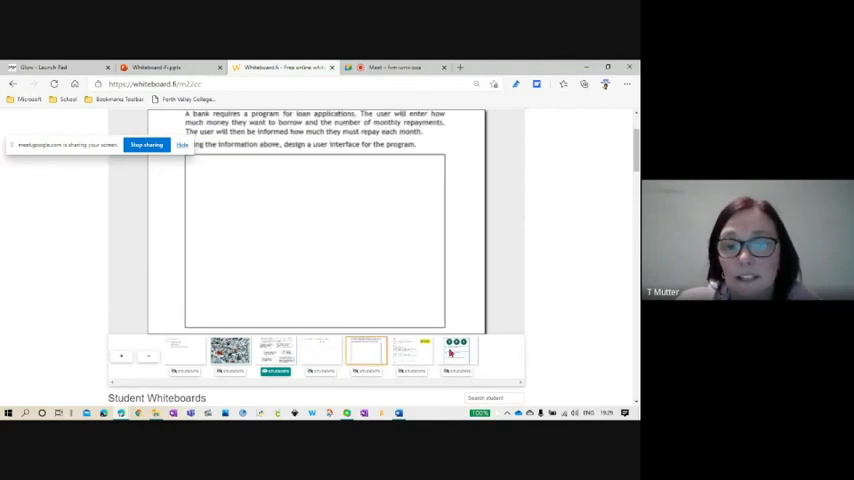
Step: Scroll down the Student Whiteboards grid showing the loan task and open one board enlarged
scroll(down, 3)
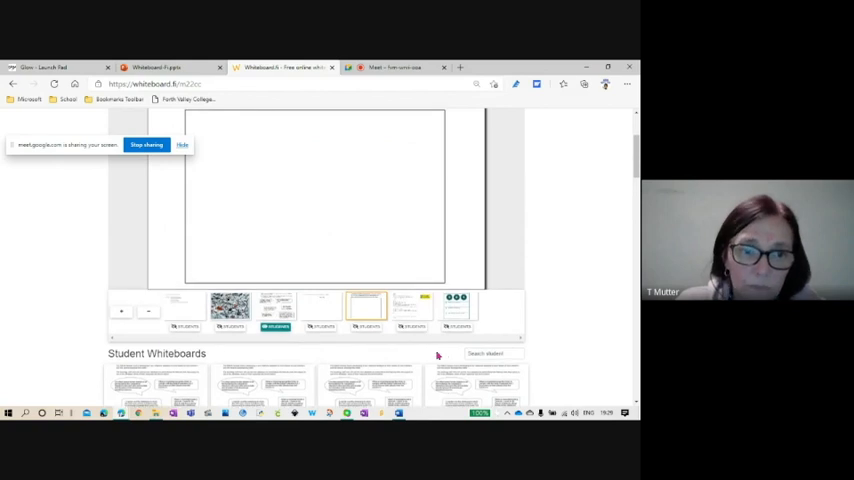
scroll(down, 3)
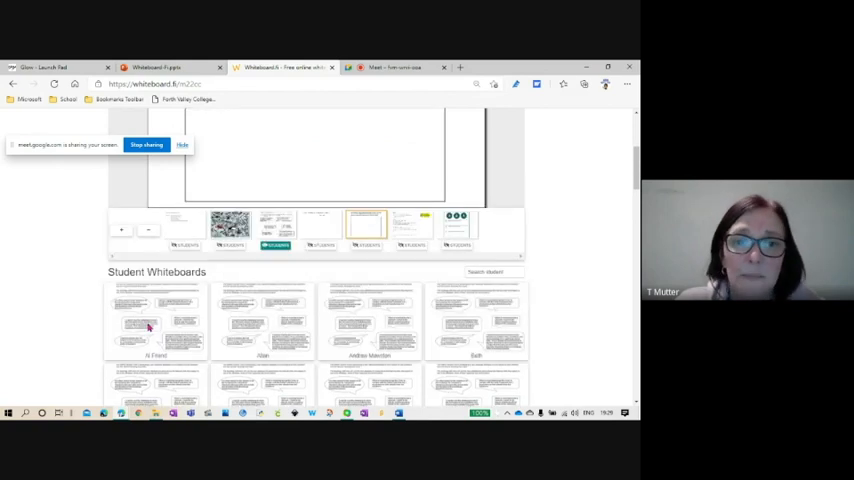
scroll(down, 3)
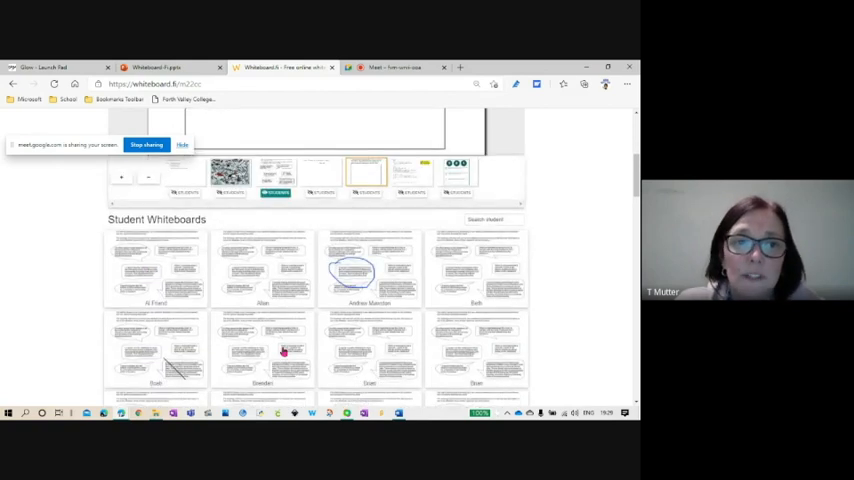
scroll(down, 3)
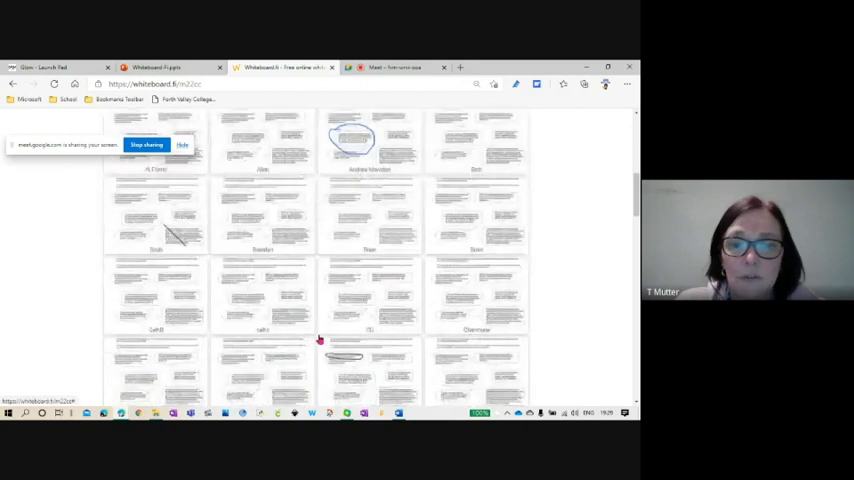
scroll(down, 3)
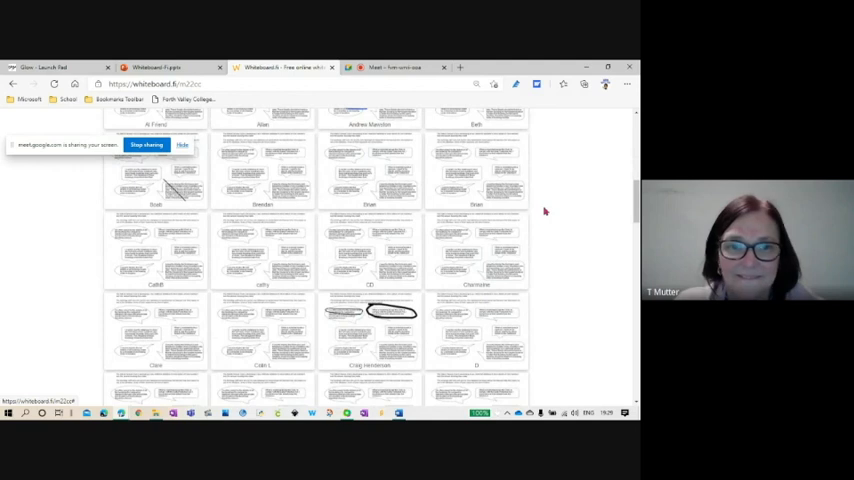
scroll(down, 3)
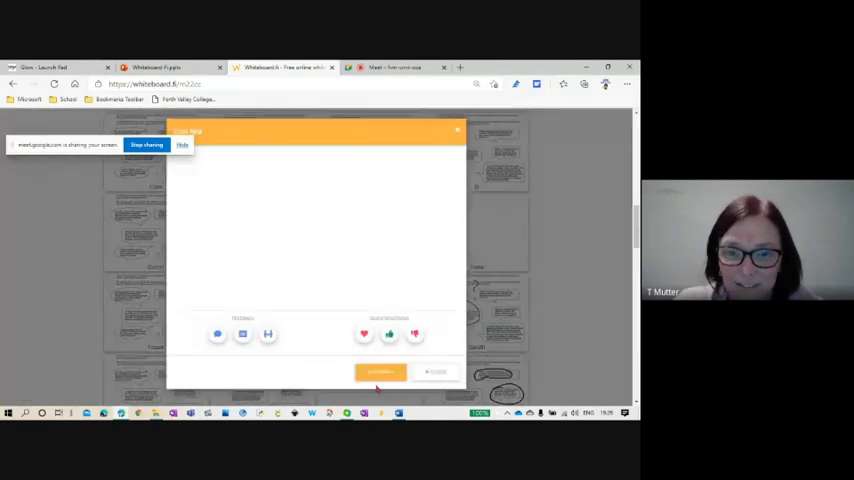
Step: Watch the student's board draw a wavy line, then close the enlarged popup
click(380, 372)
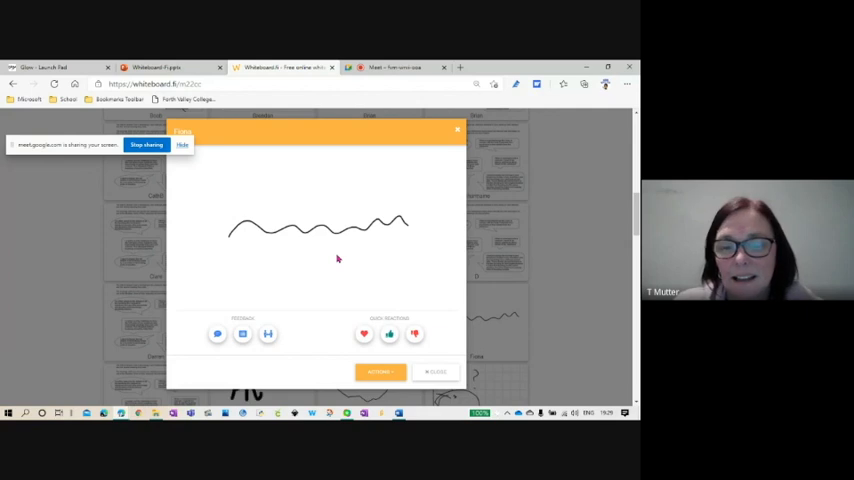
click(426, 372)
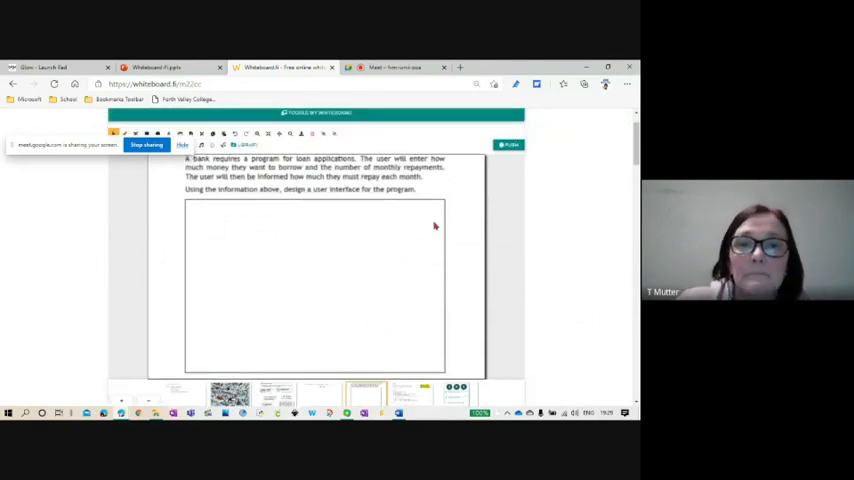
click(324, 392)
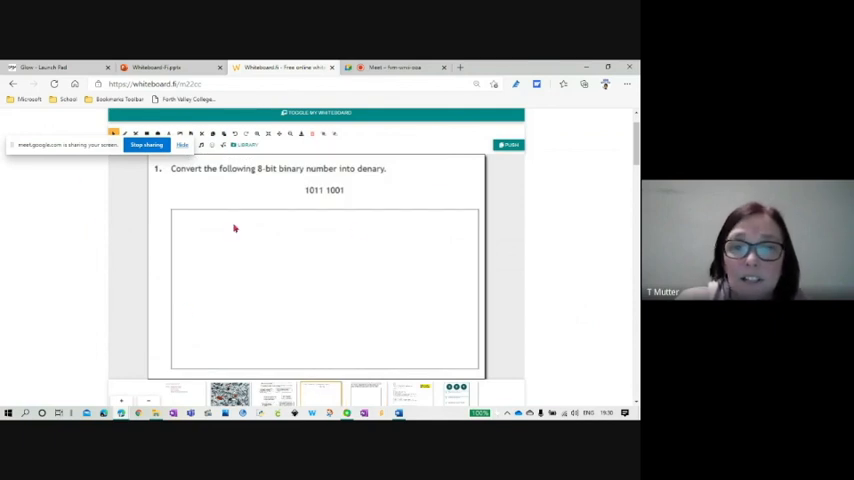
mouse_move(210, 288)
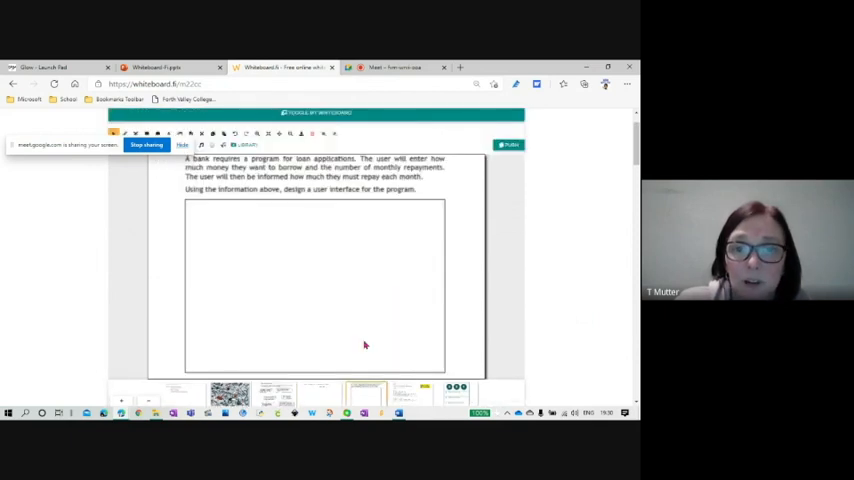
click(404, 390)
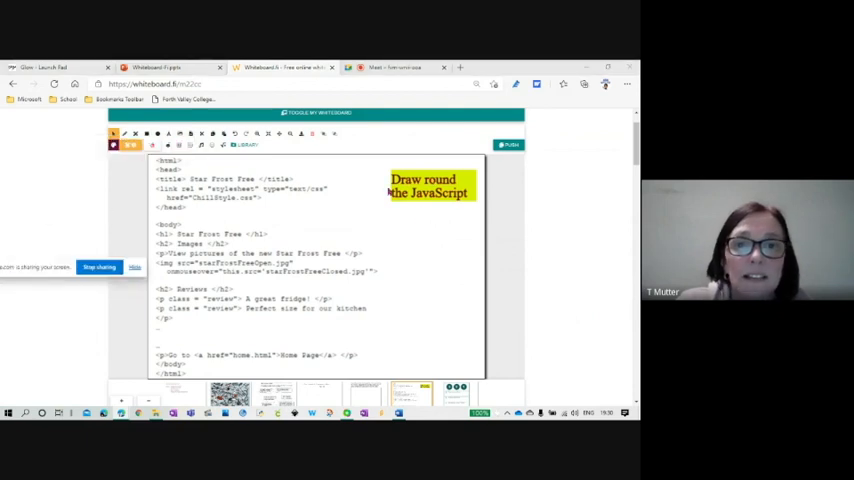
mouse_move(208, 210)
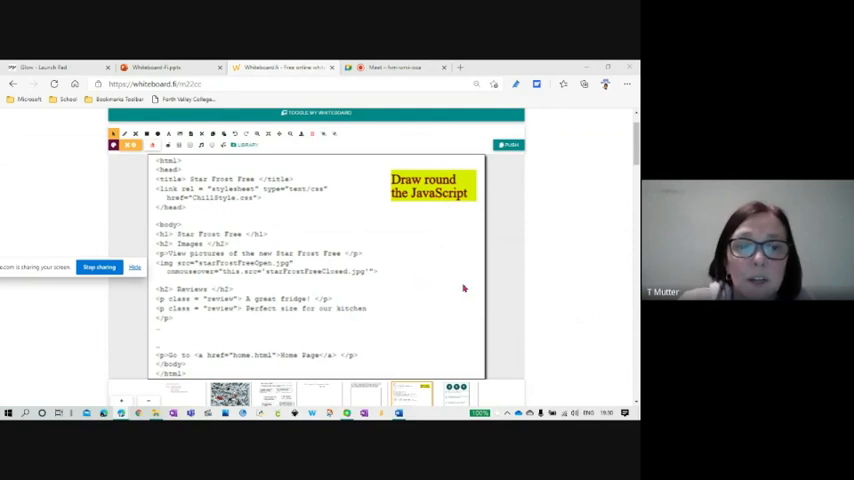
mouse_move(452, 260)
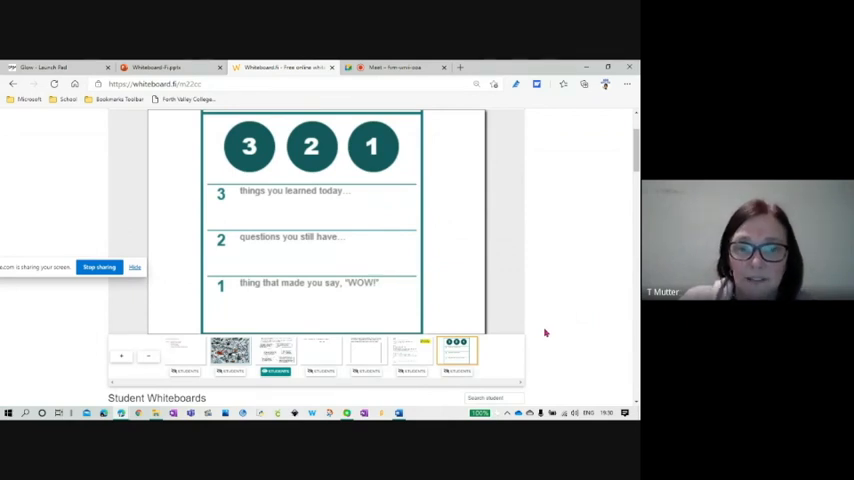
mouse_move(570, 320)
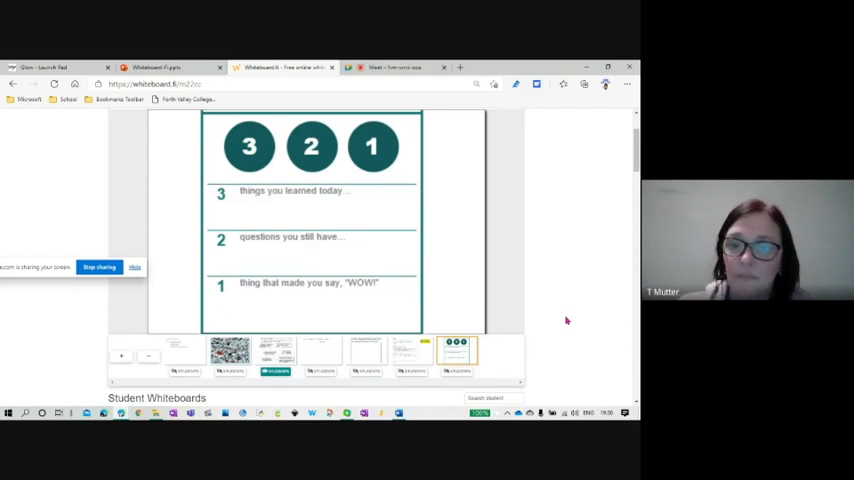
Step: Scroll through the page backgrounds strip toward the 3-2-1 reflection template
scroll(down, 3)
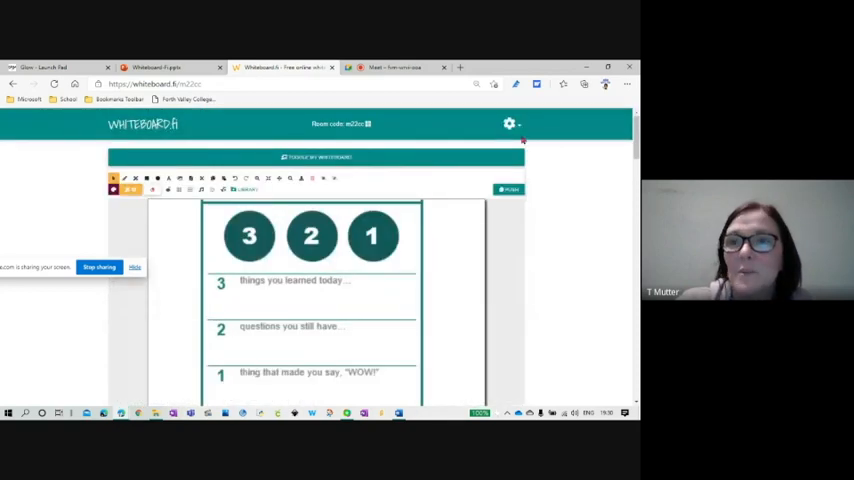
Step: Open the gear menu listing the room-wide board options
click(508, 122)
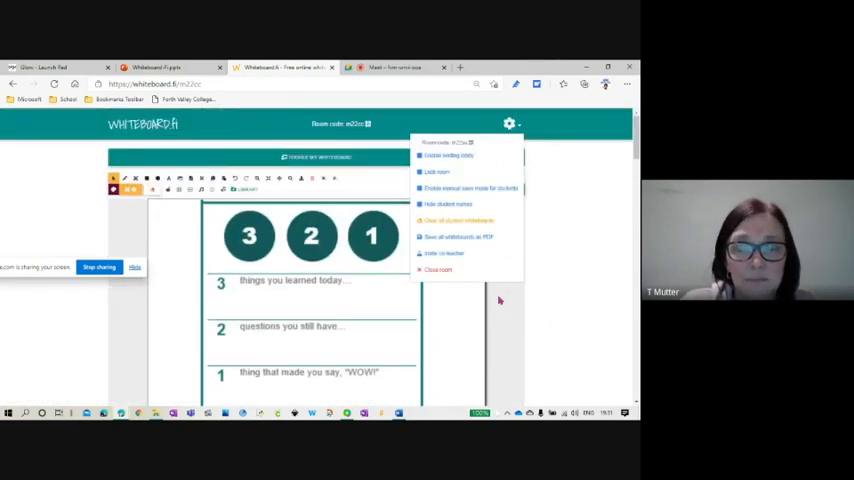
mouse_move(470, 252)
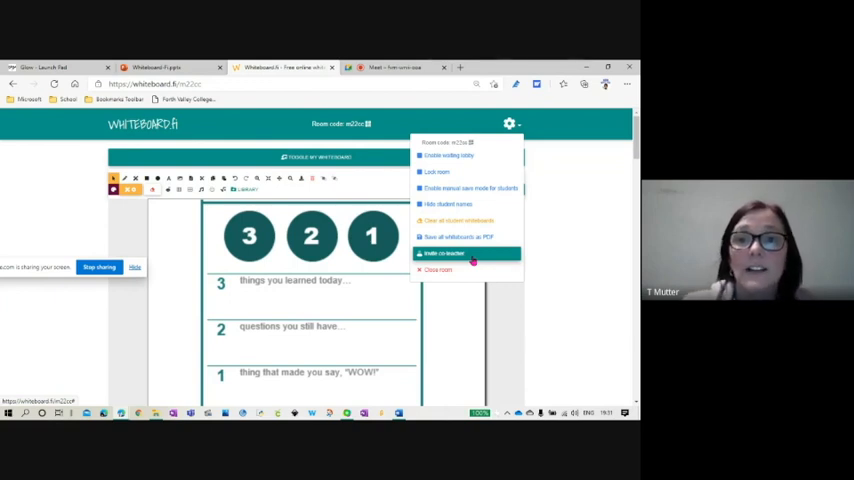
Step: Clear all student whiteboards from the gear menu and scroll down to check the blank boards
click(454, 220)
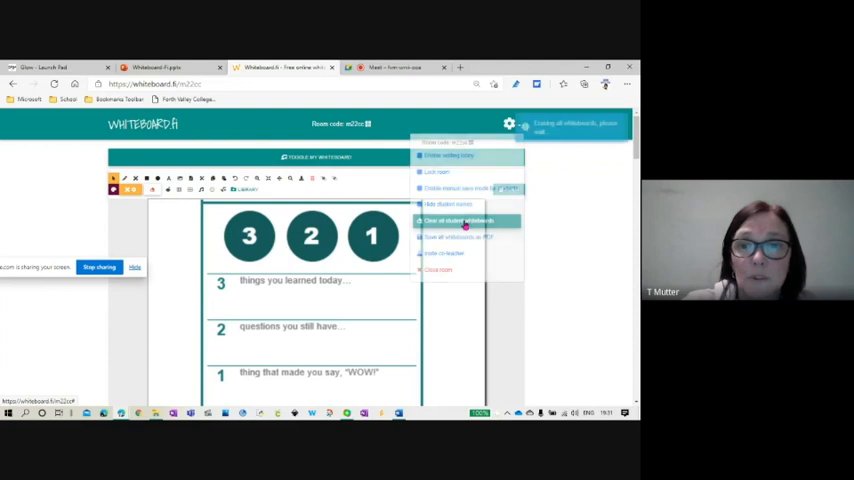
click(464, 220)
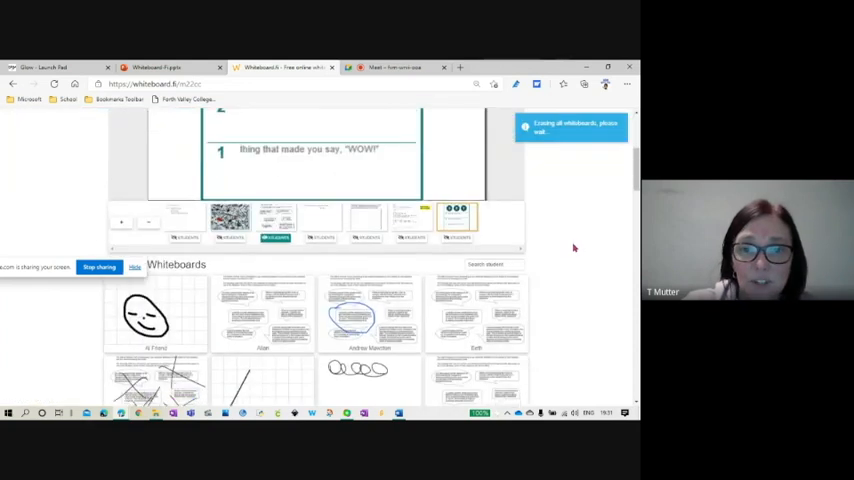
scroll(down, 3)
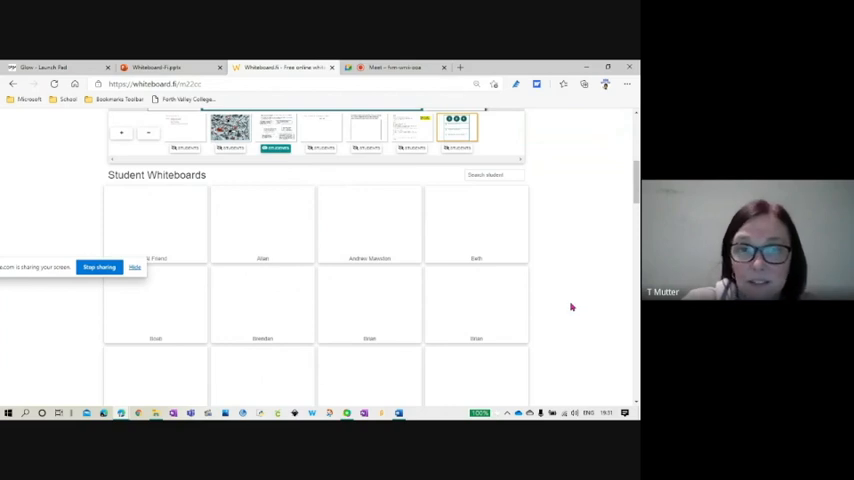
scroll(down, 3)
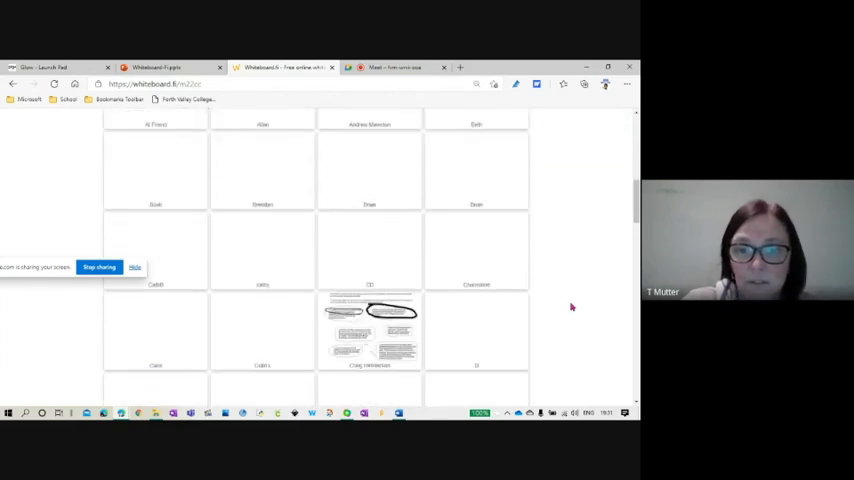
scroll(down, 3)
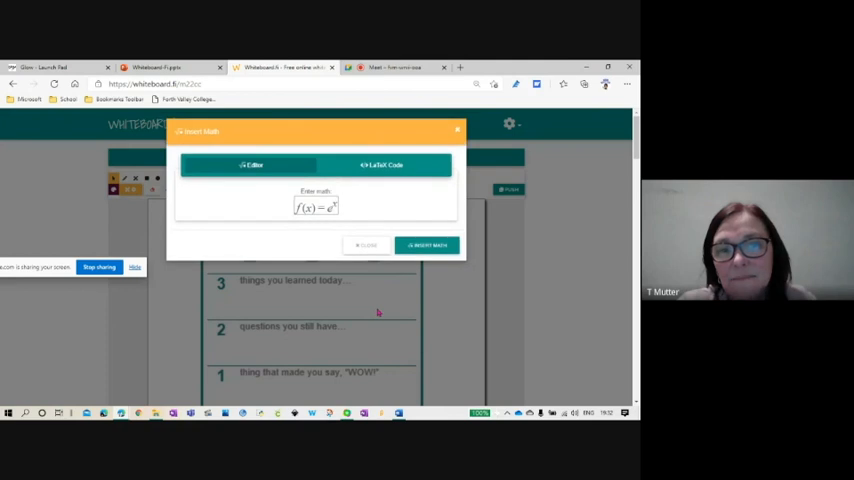
mouse_move(356, 188)
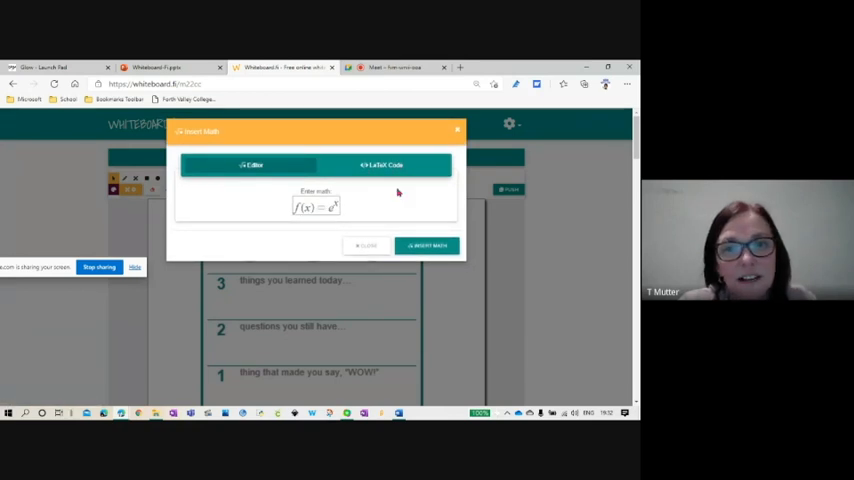
Step: Switch the Insert Math dialog to the LaTeX Code tab for entering 3x+4y=27
click(384, 164)
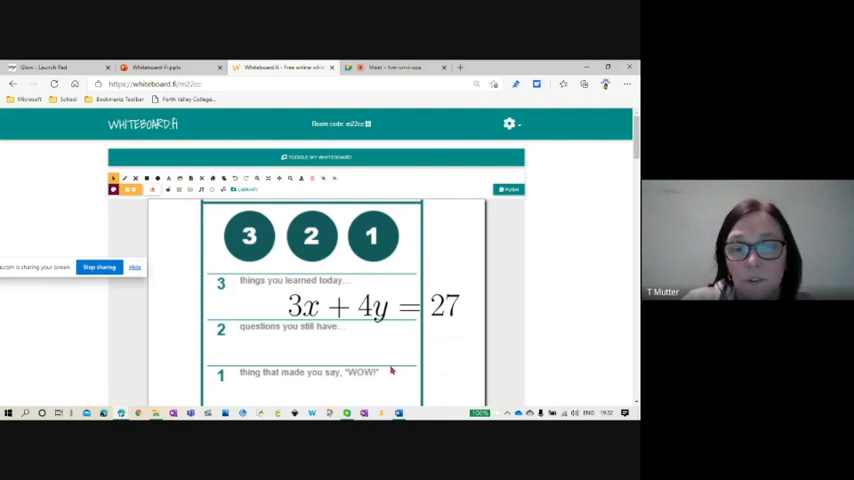
scroll(down, 3)
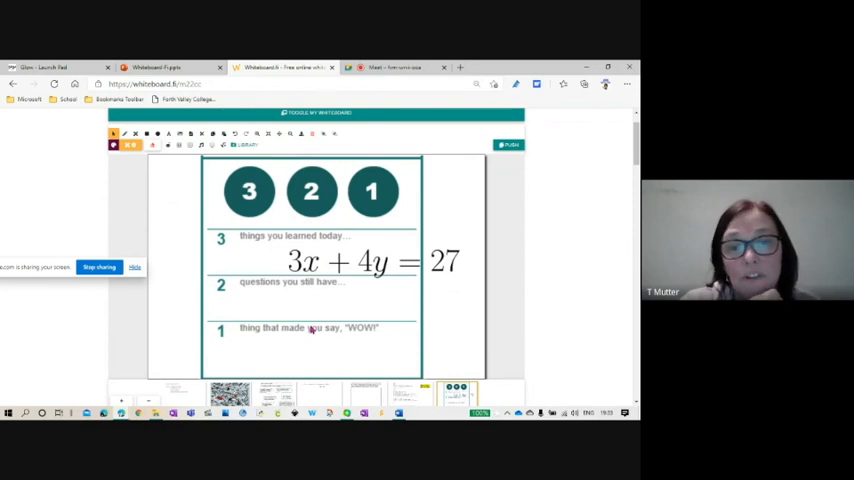
scroll(down, 3)
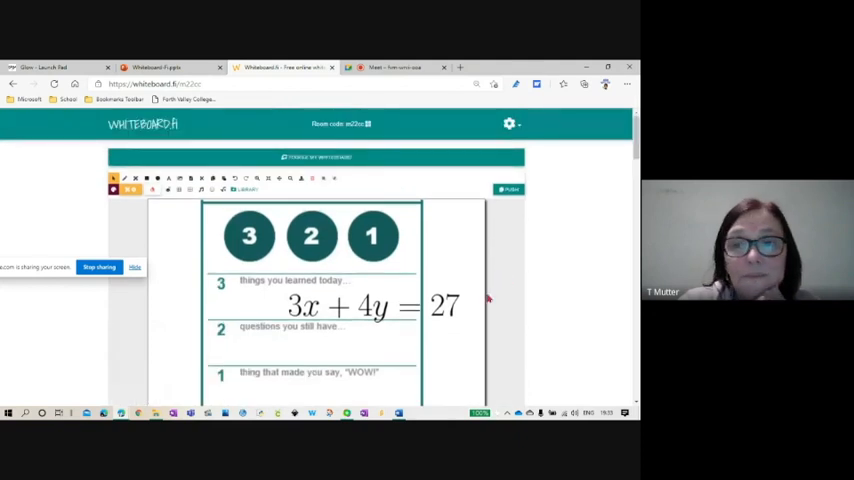
Step: Close the room from the gear menu and head back to the Whiteboard.fi homepage
click(508, 122)
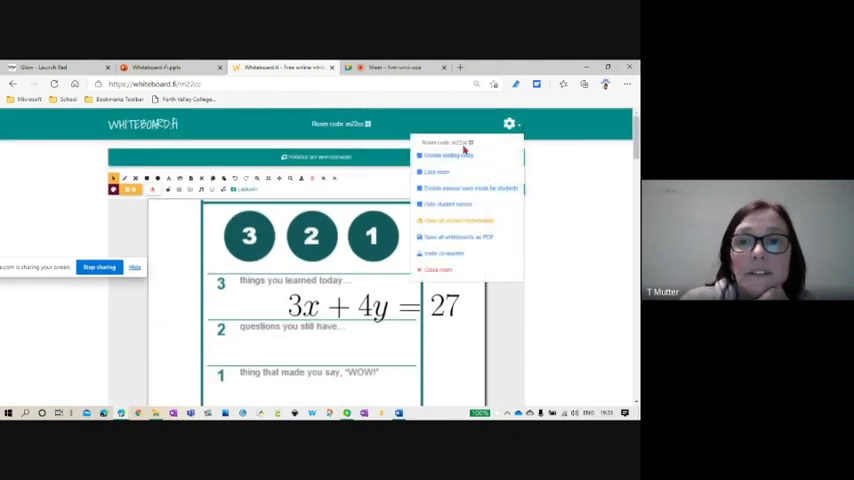
mouse_move(440, 268)
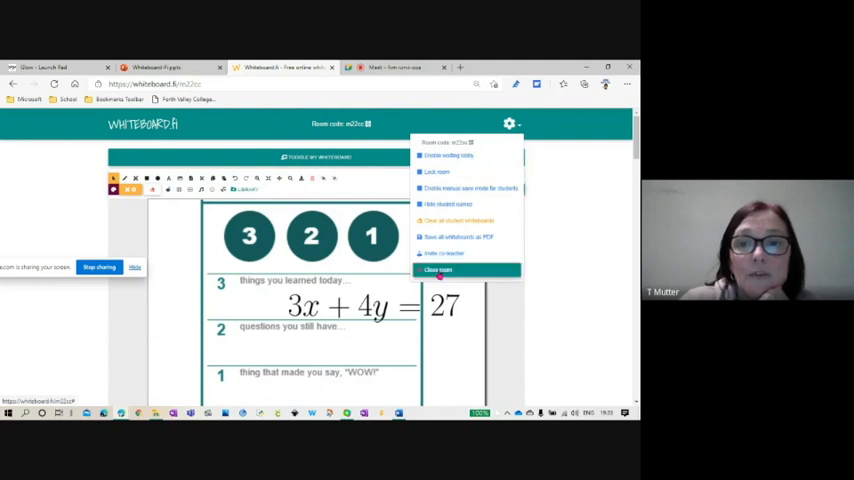
click(440, 268)
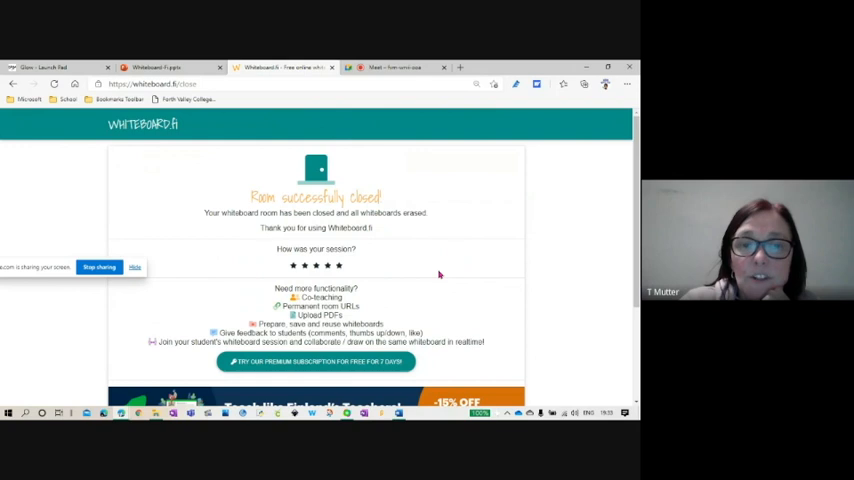
scroll(down, 3)
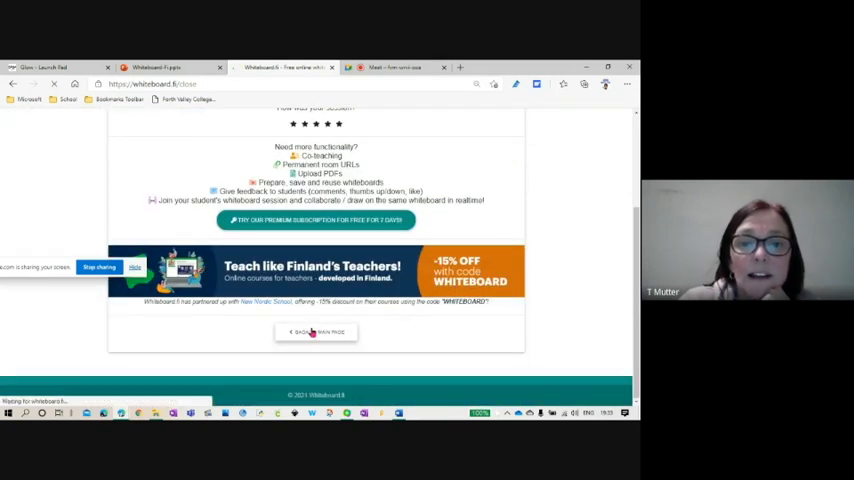
click(316, 332)
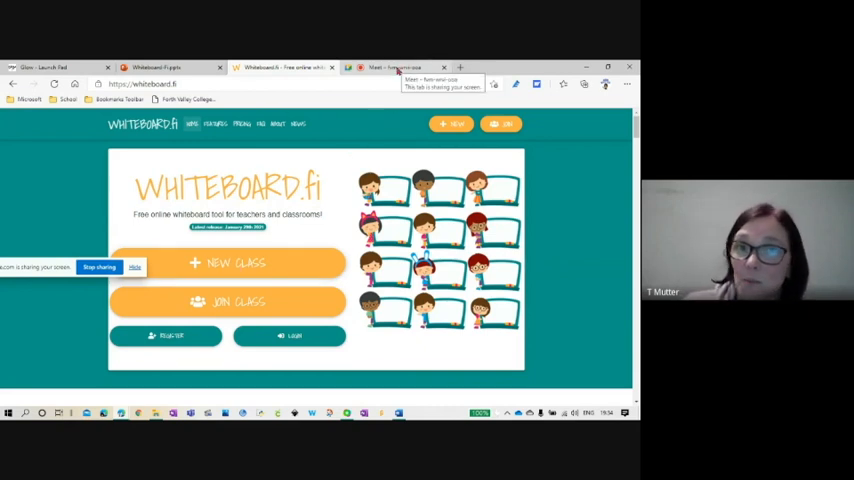
Step: Switch to the Google Meet browser tab to rejoin the call
click(400, 68)
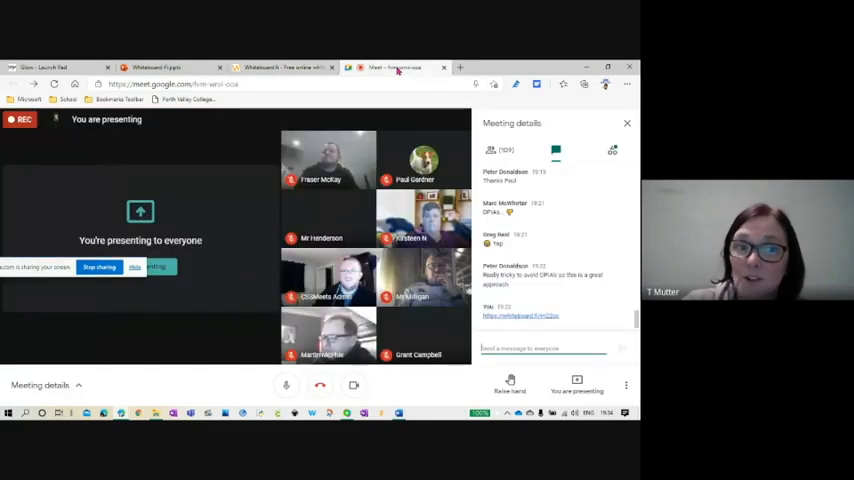